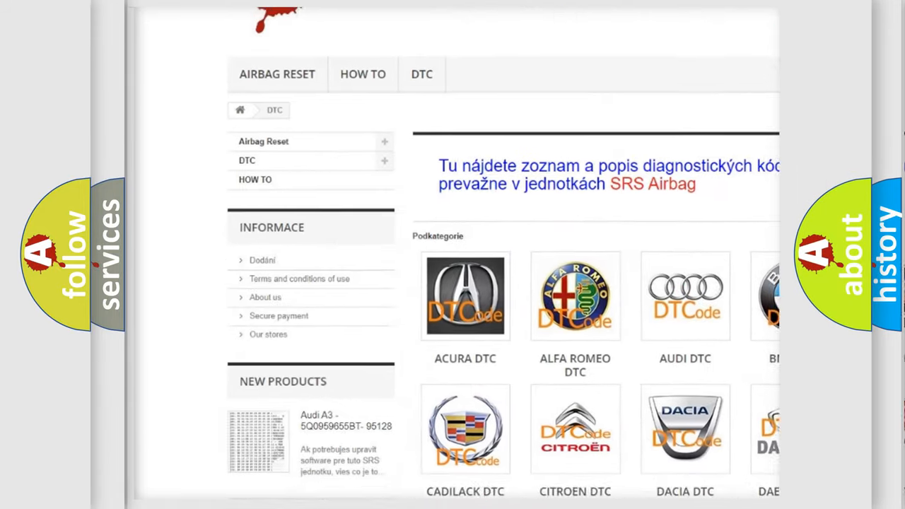
scroll("down", 3)
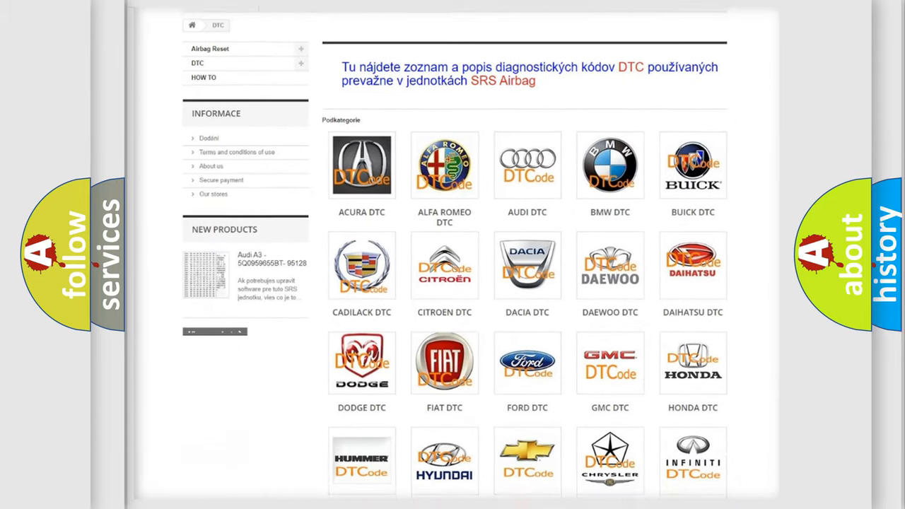
scroll("down", 3)
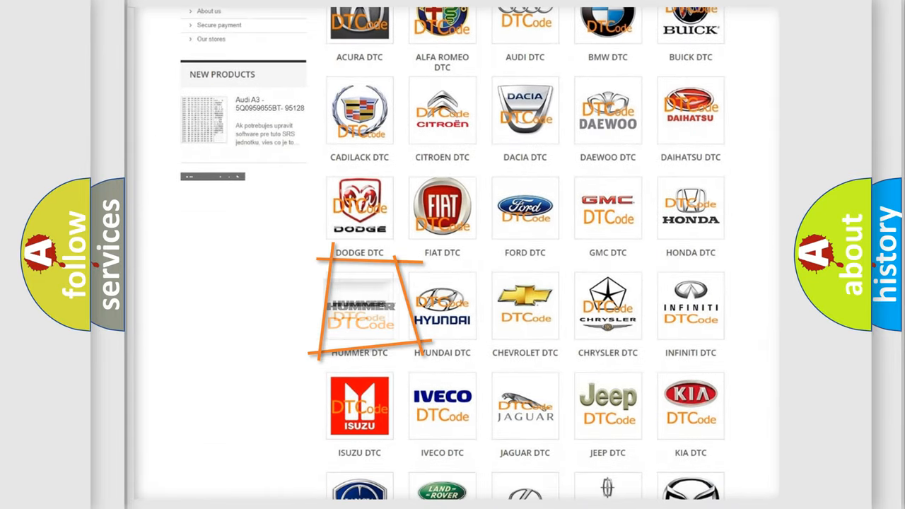